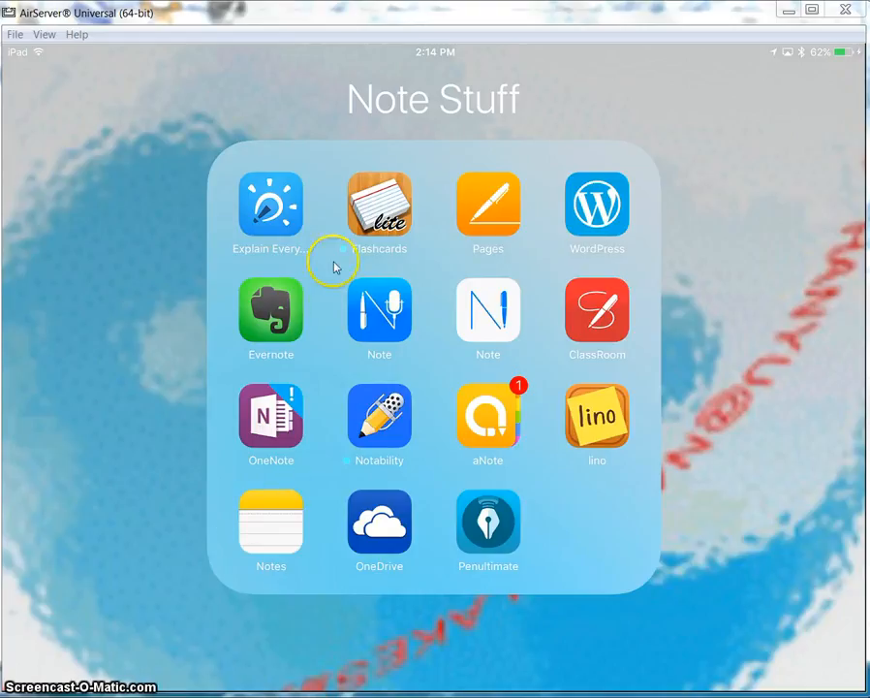
mouse_move(630, 402)
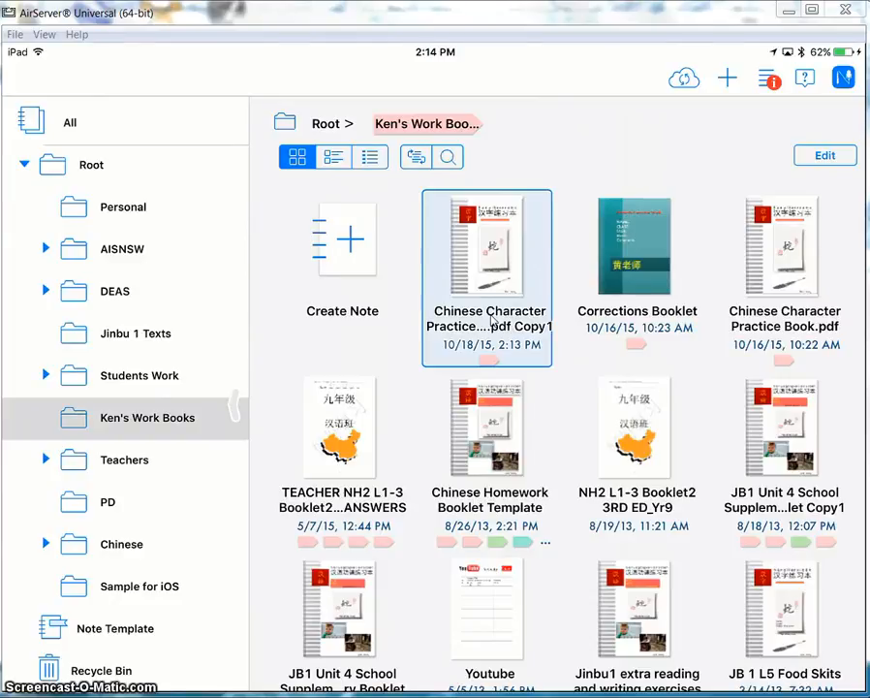
Open the Chinese Character Practice pdf Copy1 note and look over its cover page.
double_click(486, 247)
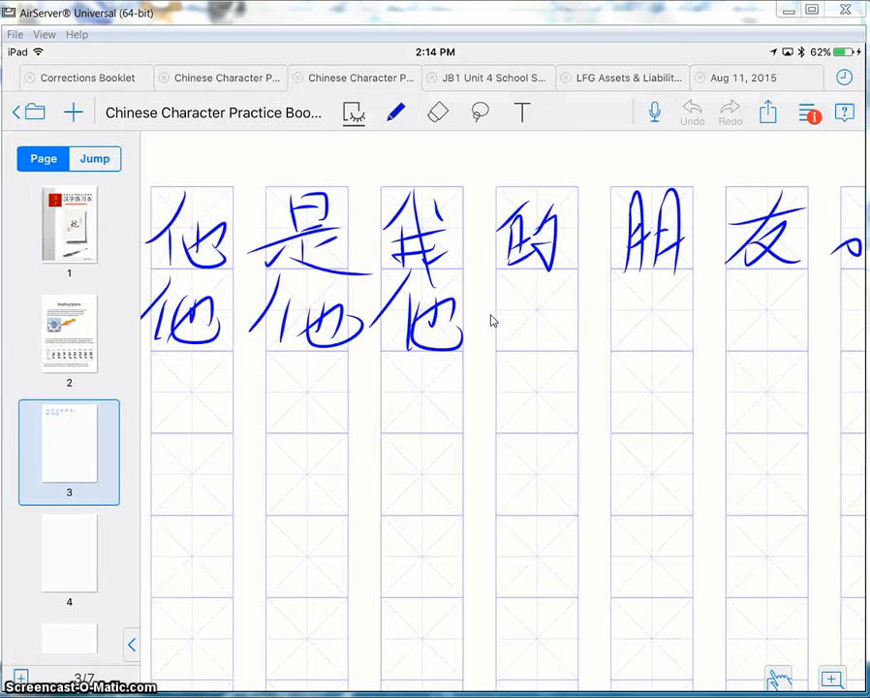
left_click(68, 229)
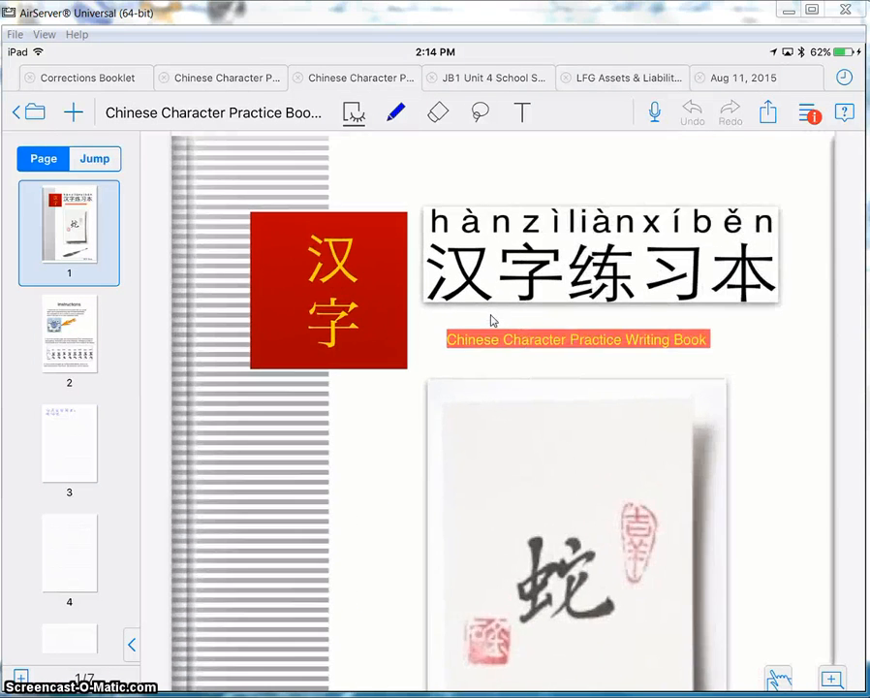
scroll("down", 3)
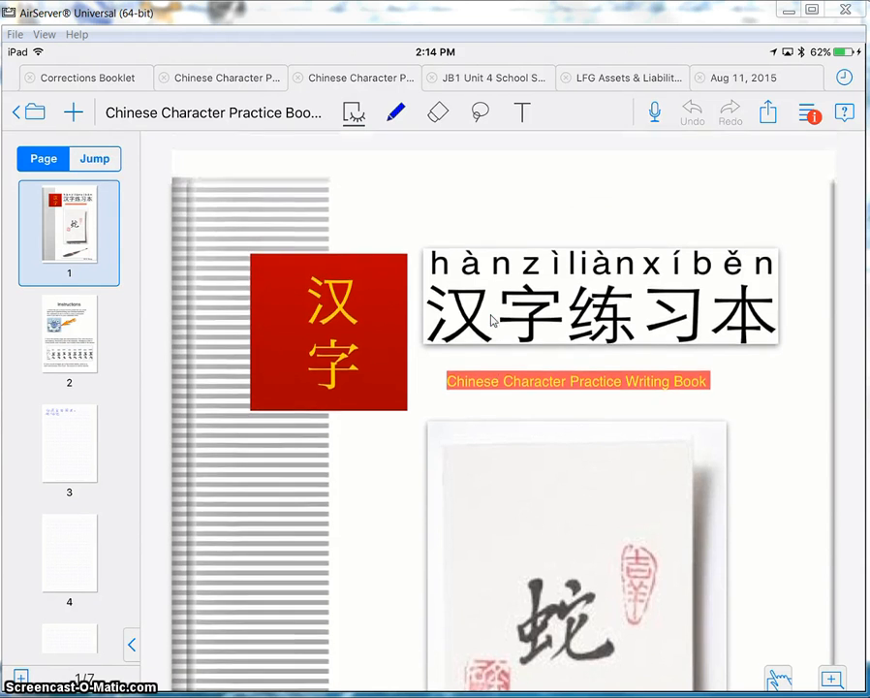
Read through the instructions page and insert a blank page after it as page 3.
left_click(68, 335)
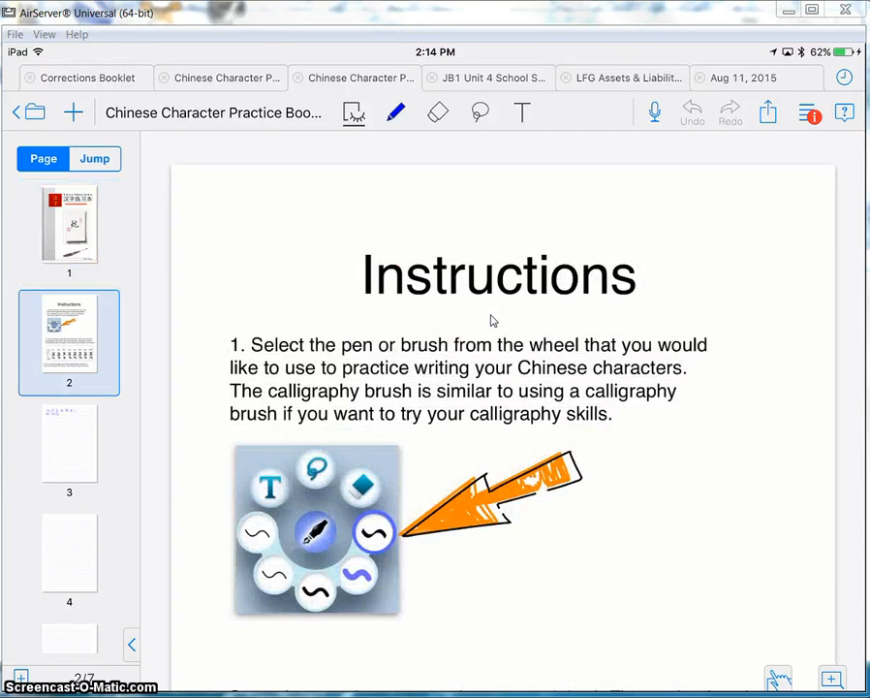
scroll("down", 3)
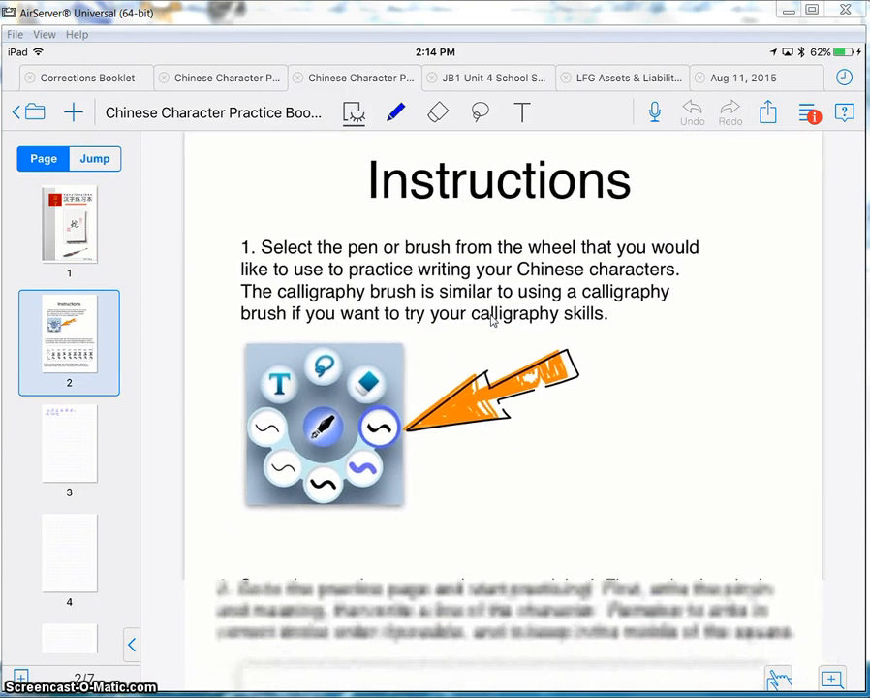
scroll("down", 3)
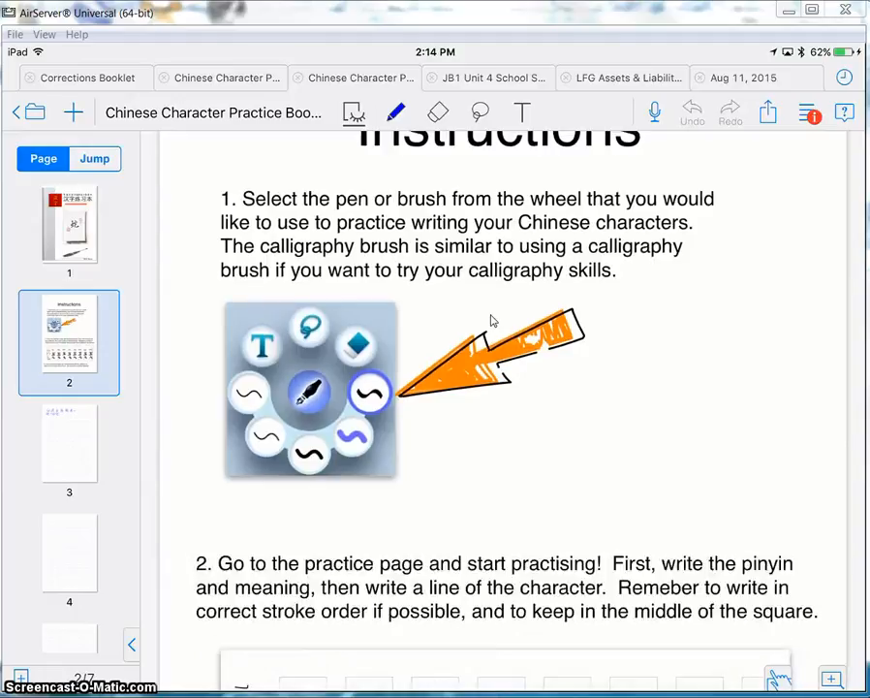
scroll("down", 3)
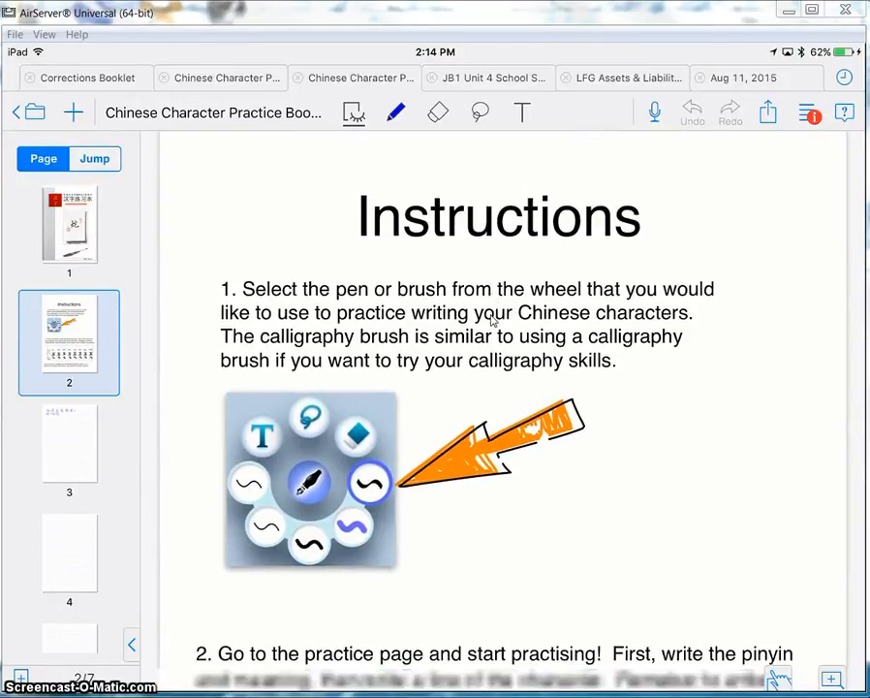
scroll("down", 3)
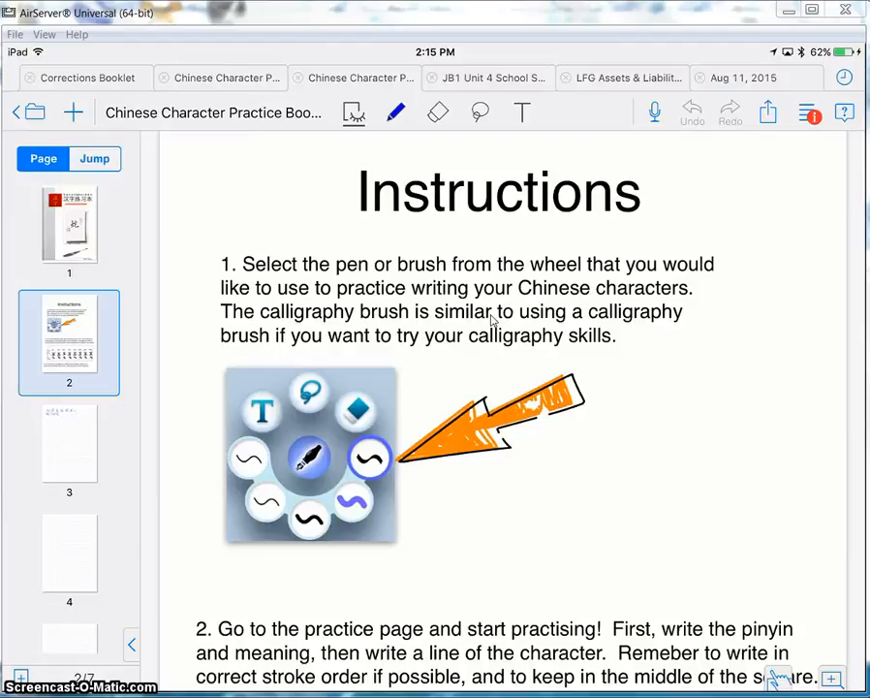
scroll("down", 3)
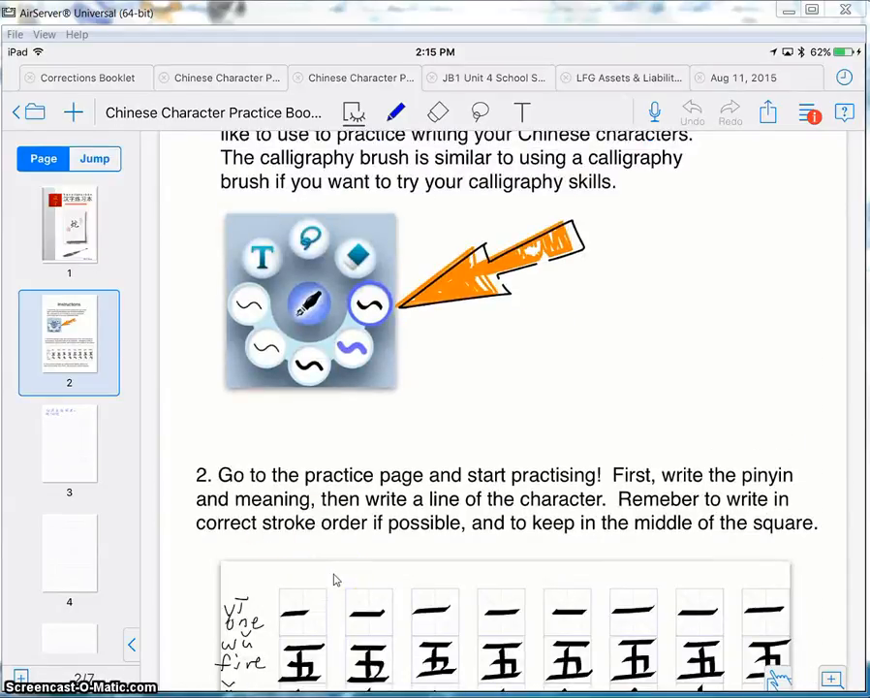
scroll("down", 3)
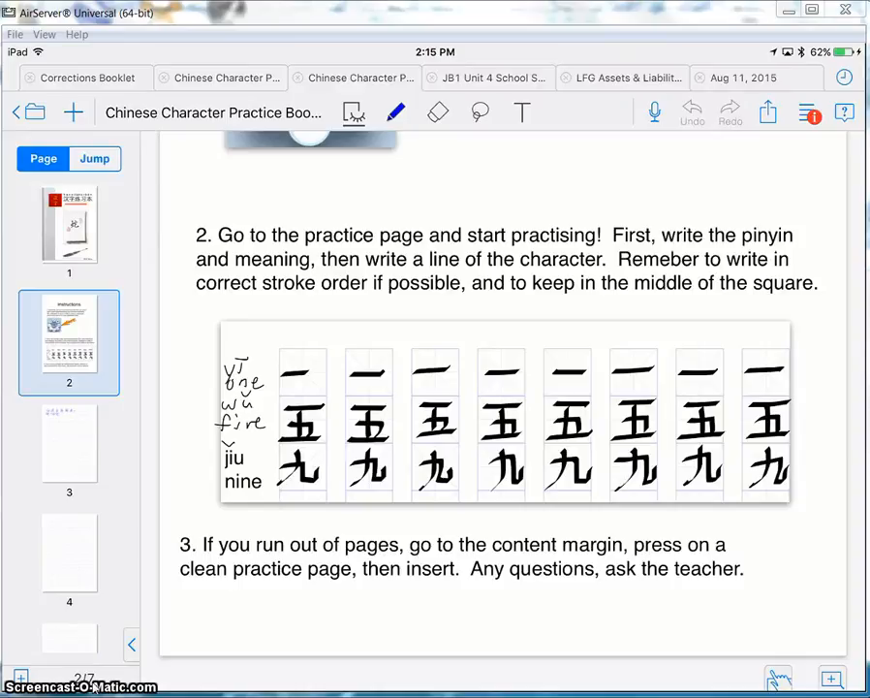
left_click(69, 447)
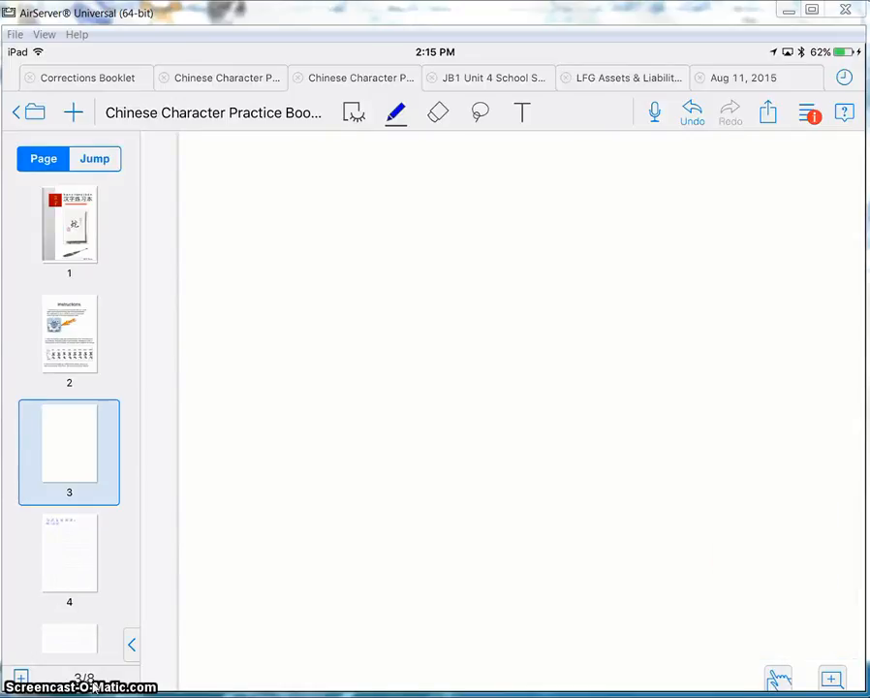
Go to the empty grid on page 5 and confirm the blue brush pen settings.
left_click(69, 335)
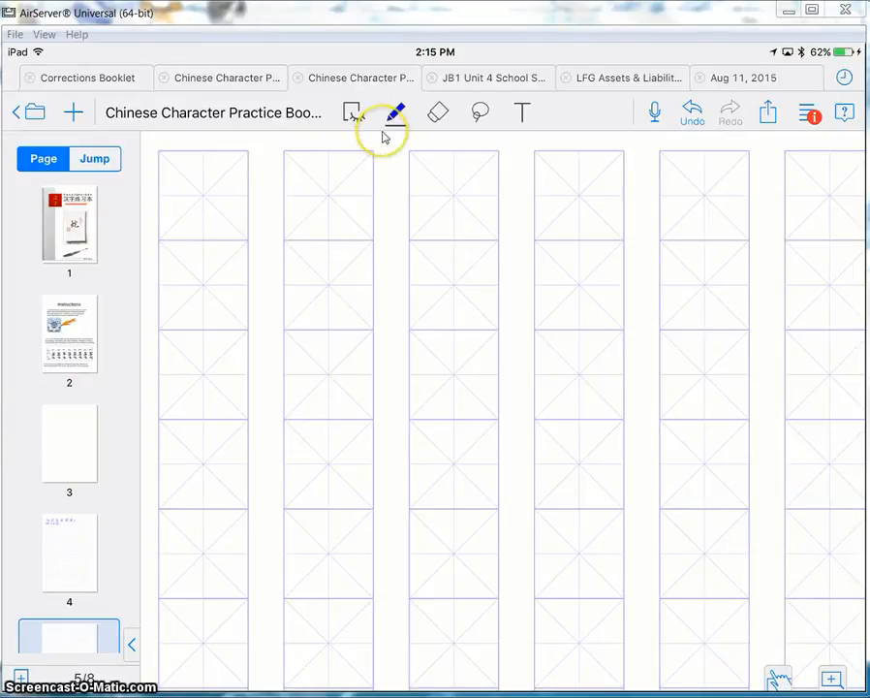
left_click(395, 112)
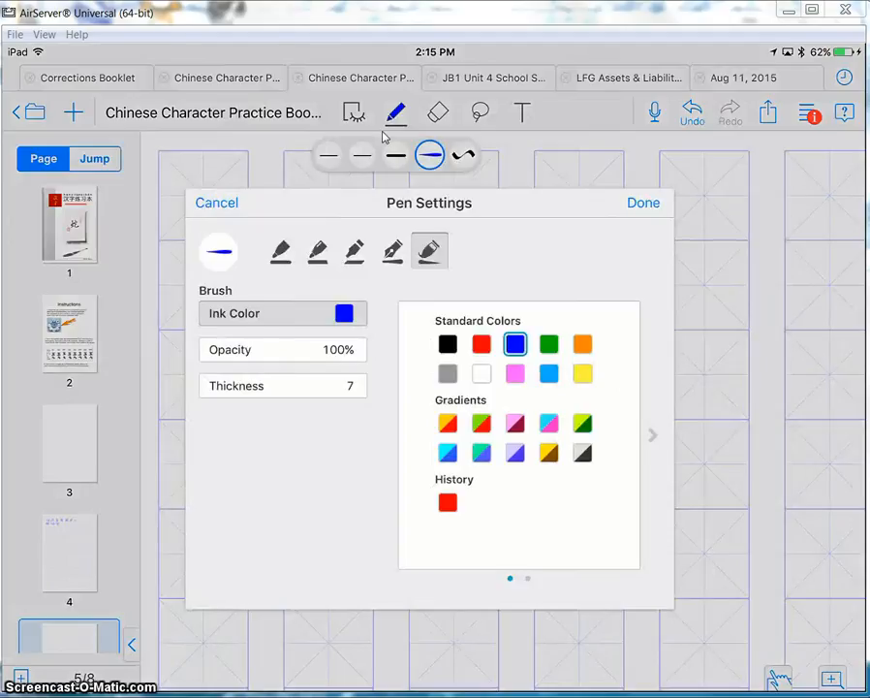
left_click(644, 202)
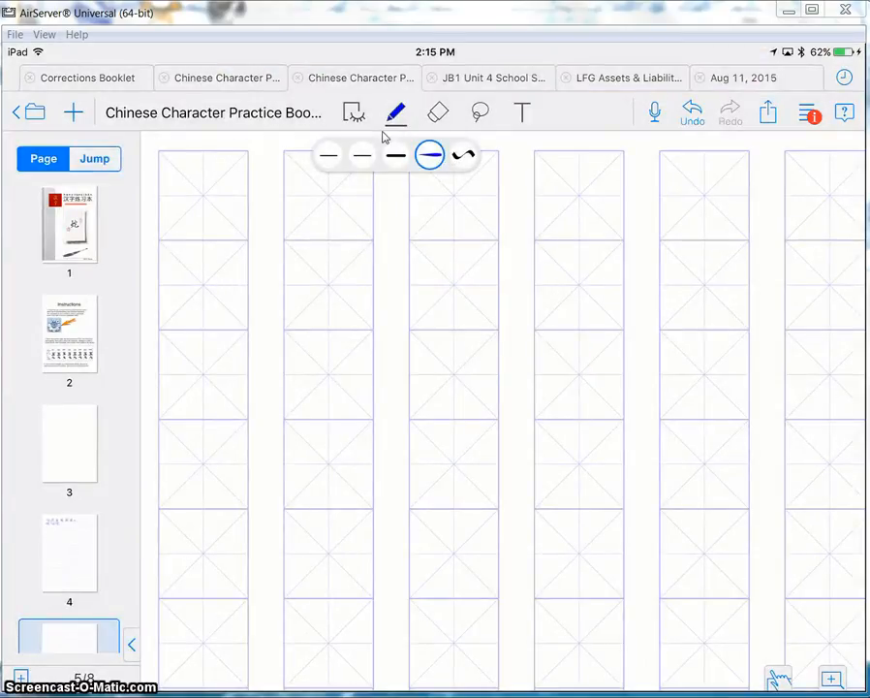
Handwrite 他 in four boxes across the top row in blue brush.
left_click(391, 111)
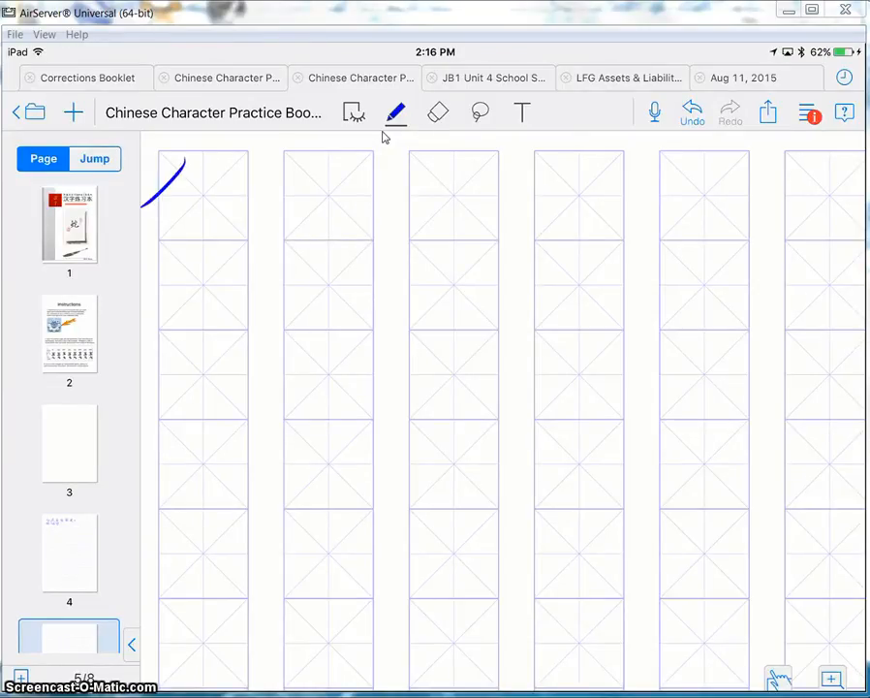
left_click_drag(179, 160, 213, 227)
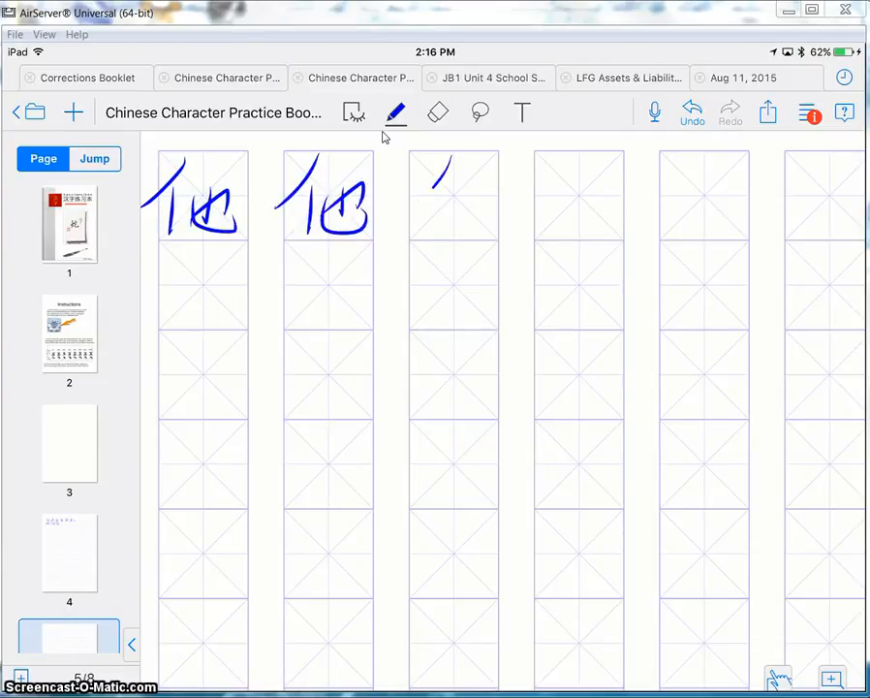
left_click_drag(441, 170, 475, 223)
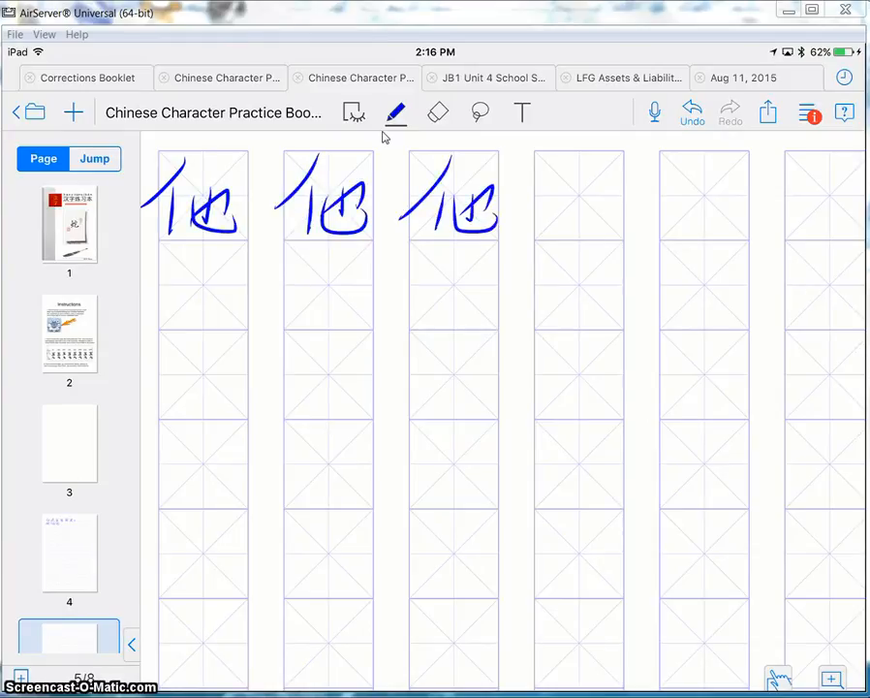
left_click_drag(562, 169, 548, 223)
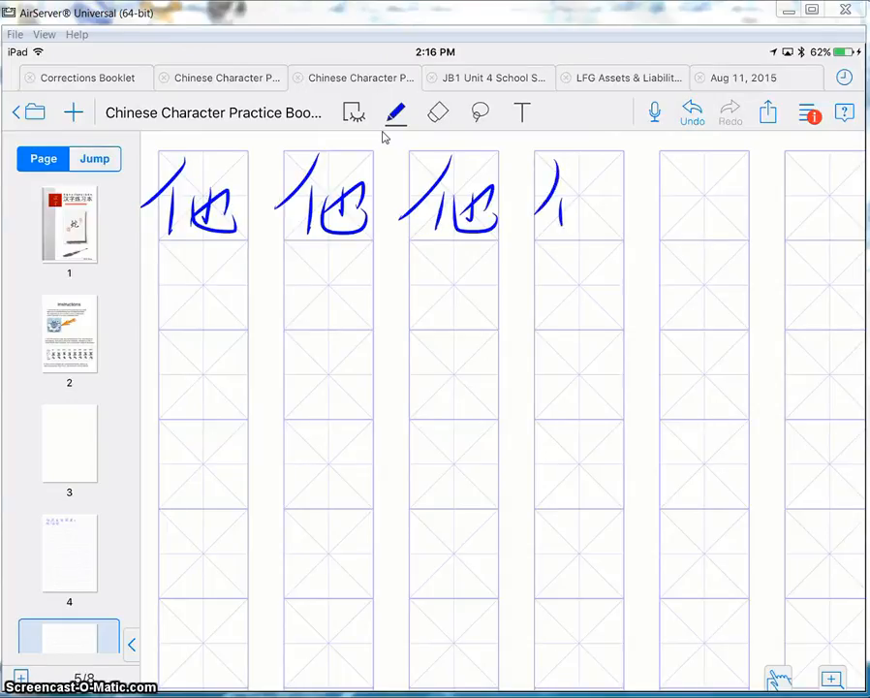
left_click_drag(571, 184, 601, 223)
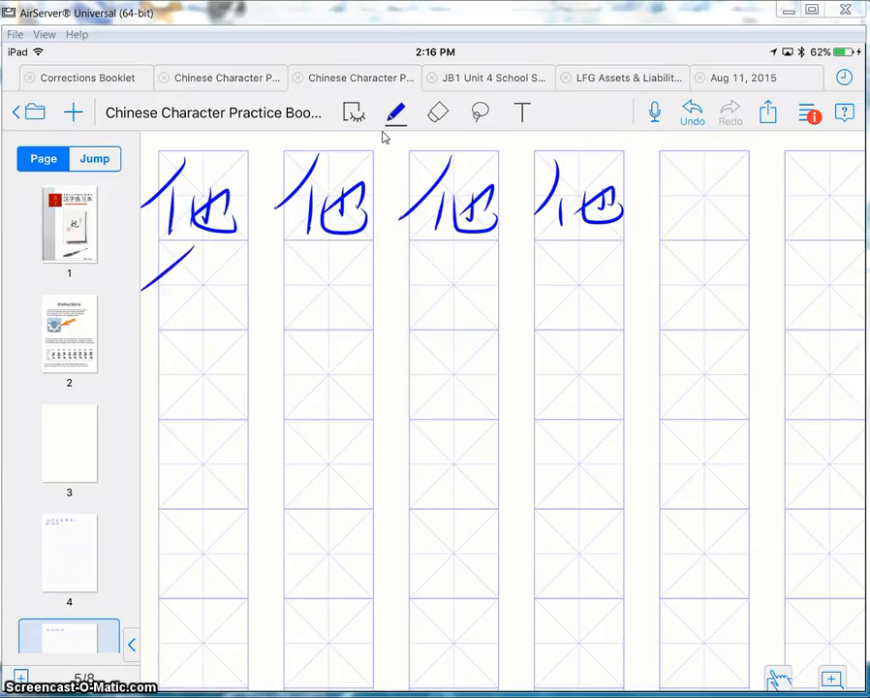
Handwrite the sentence 他是我的朋友 across the second row.
left_click_drag(155, 262, 233, 320)
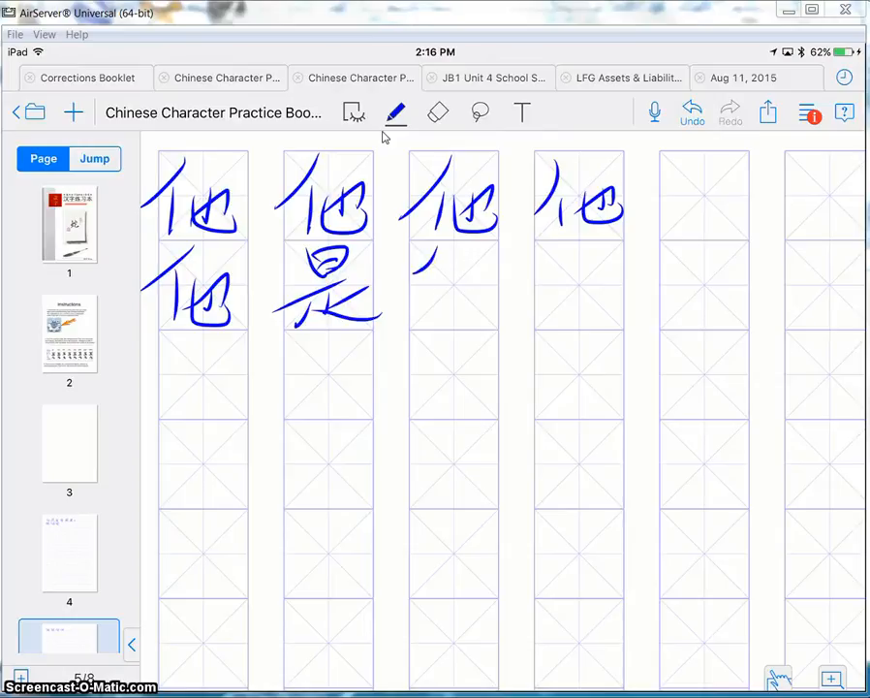
left_click_drag(431, 252, 475, 320)
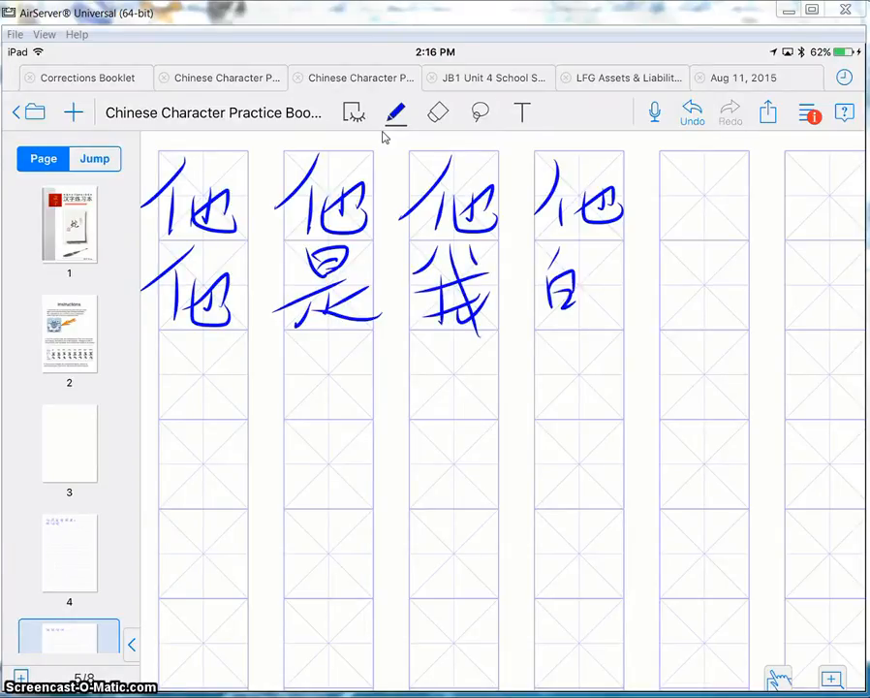
left_click_drag(562, 262, 591, 301)
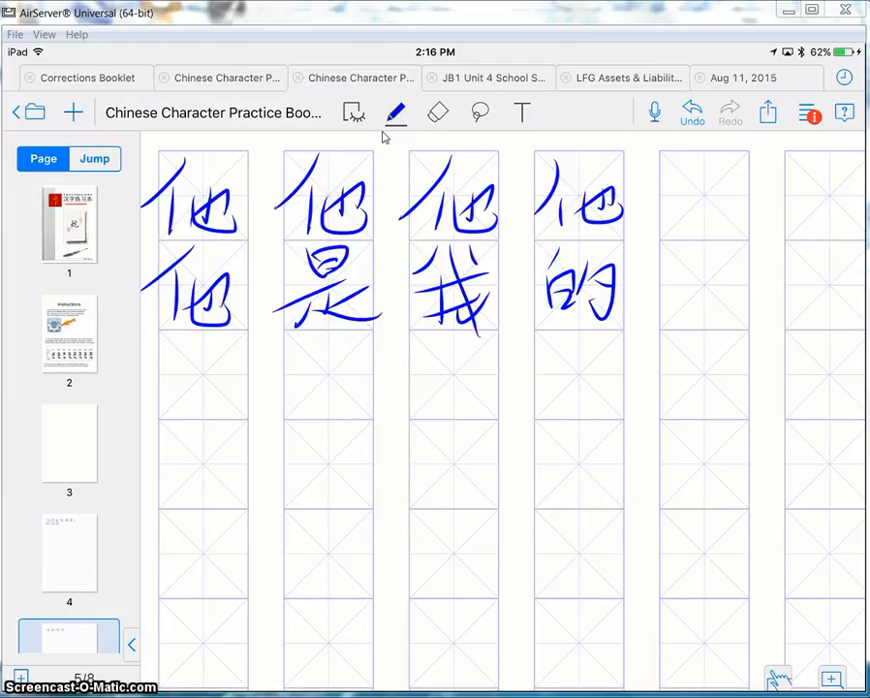
left_click_drag(678, 261, 674, 310)
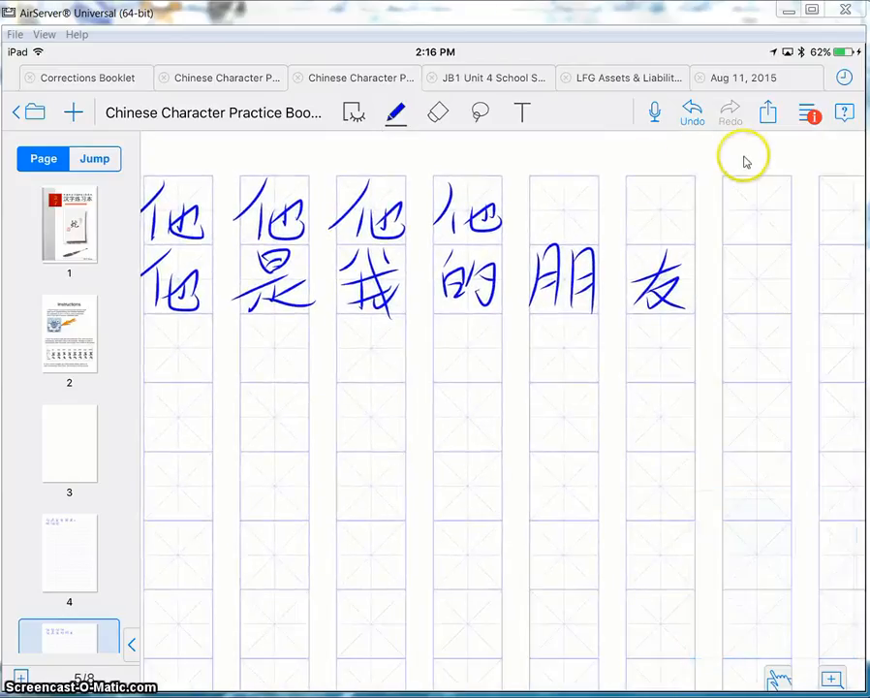
mouse_move(780, 141)
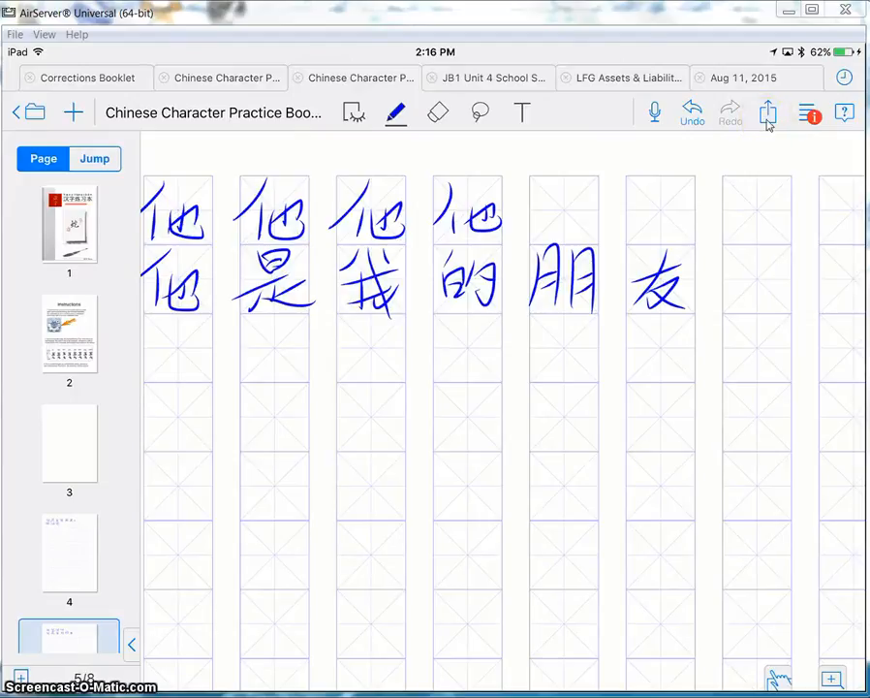
Share by e-mail with Current Page in PDF format, opening a mail draft.
left_click(766, 112)
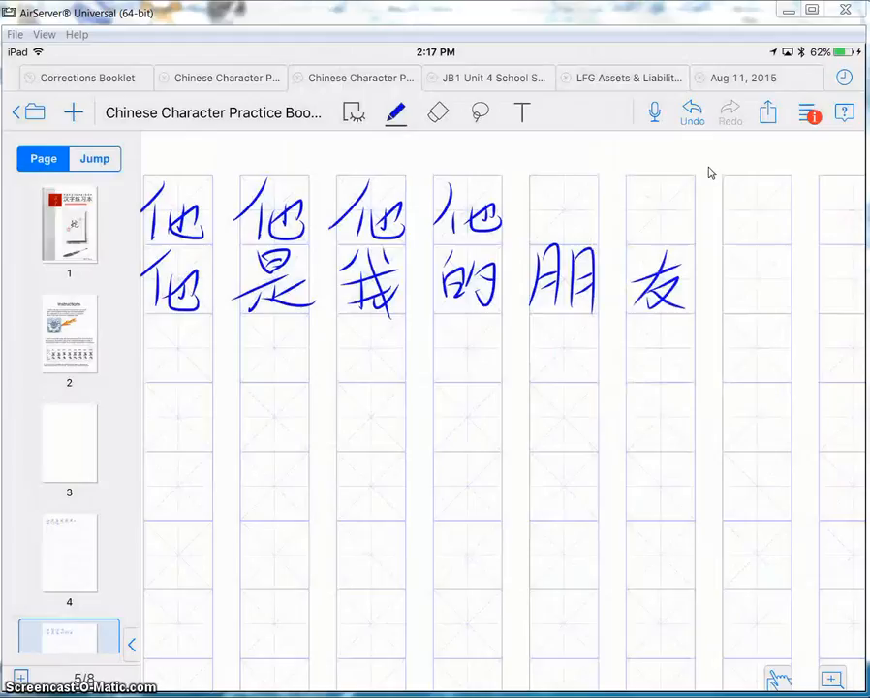
left_click(765, 112)
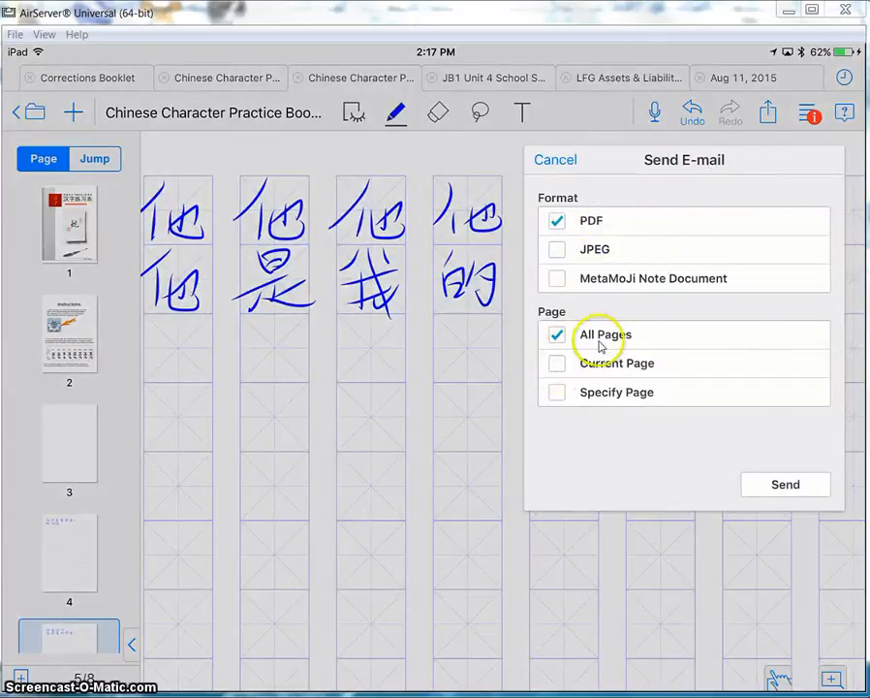
mouse_move(639, 334)
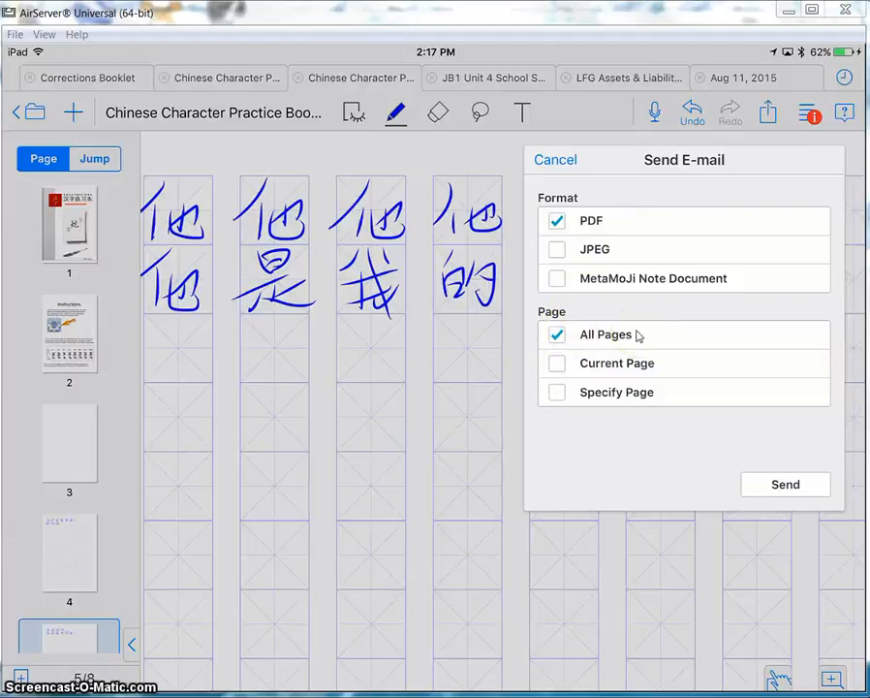
mouse_move(650, 349)
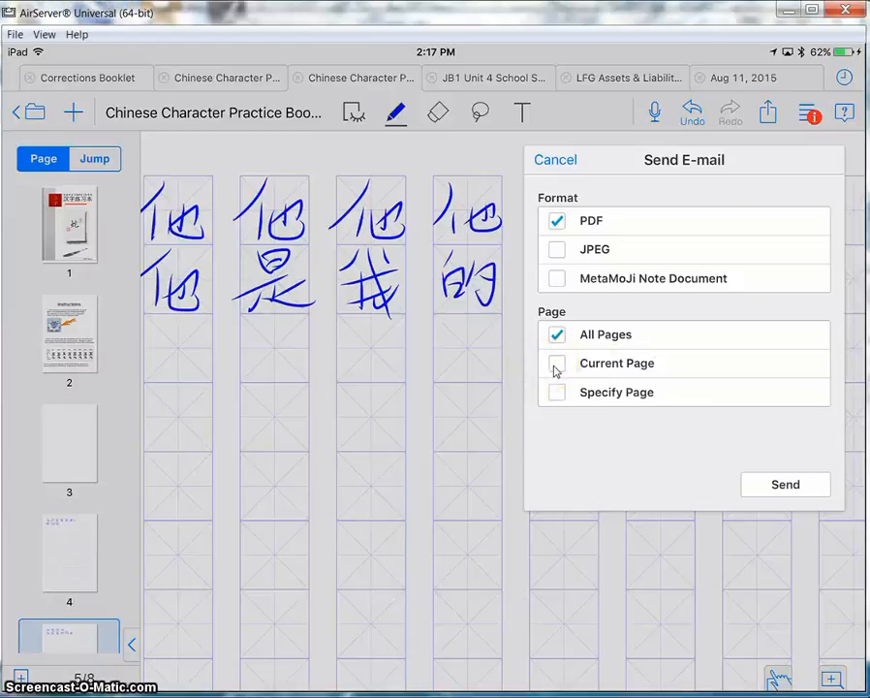
left_click(557, 363)
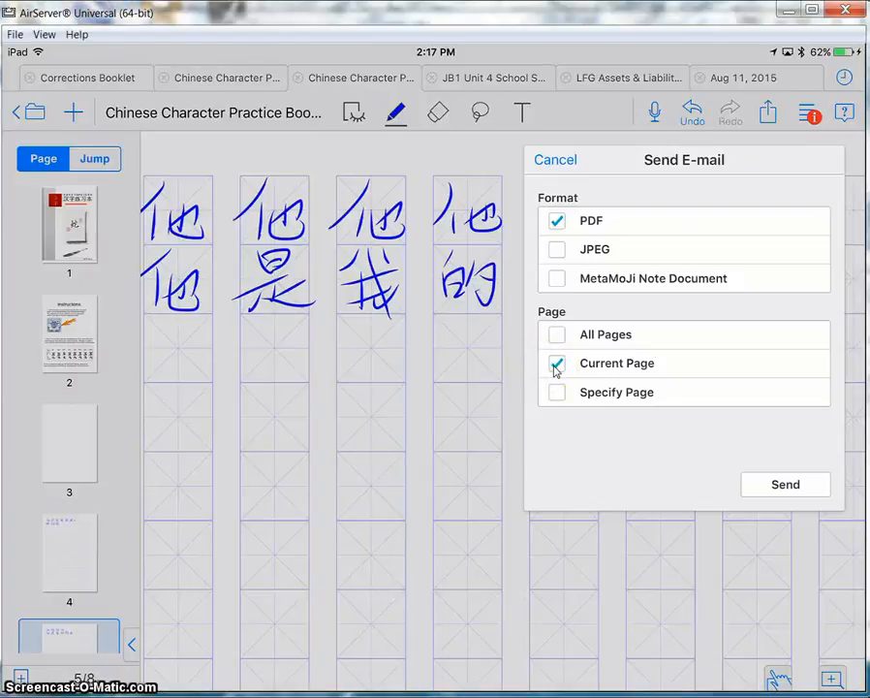
left_click(555, 159)
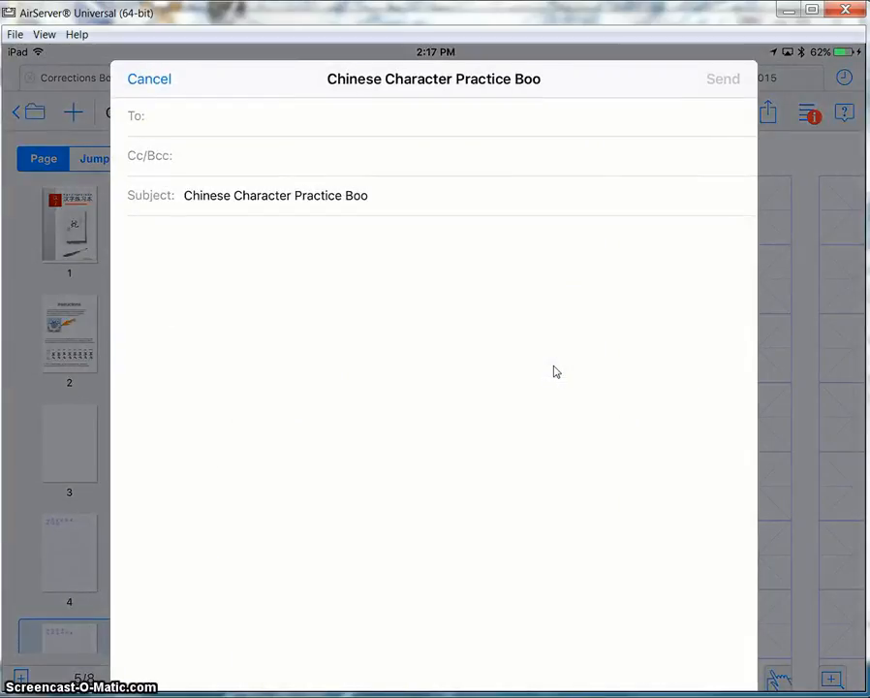
Cancel the mail composer and delete the draft to return to page 5.
left_click(151, 156)
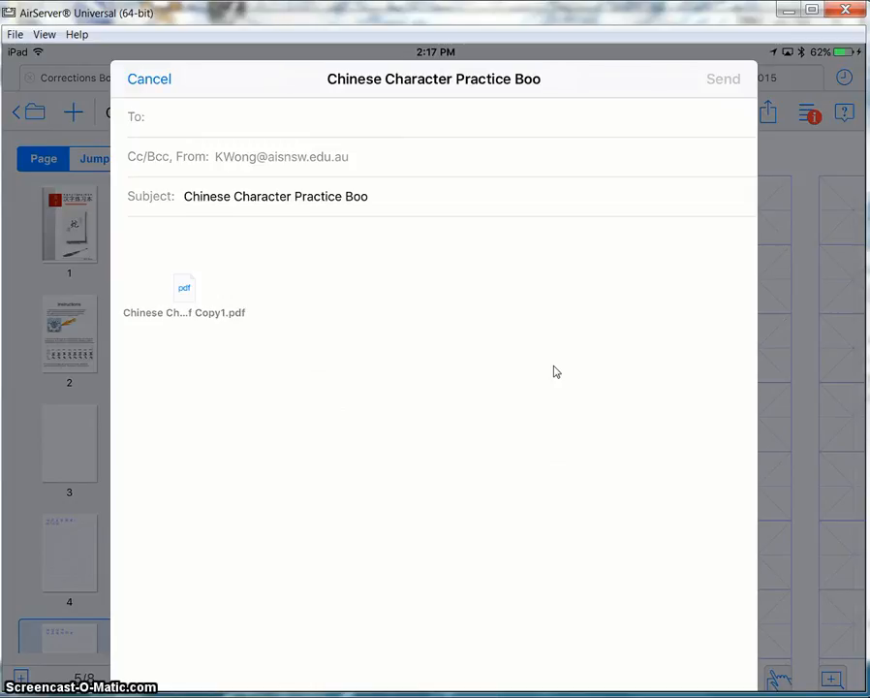
left_click(156, 78)
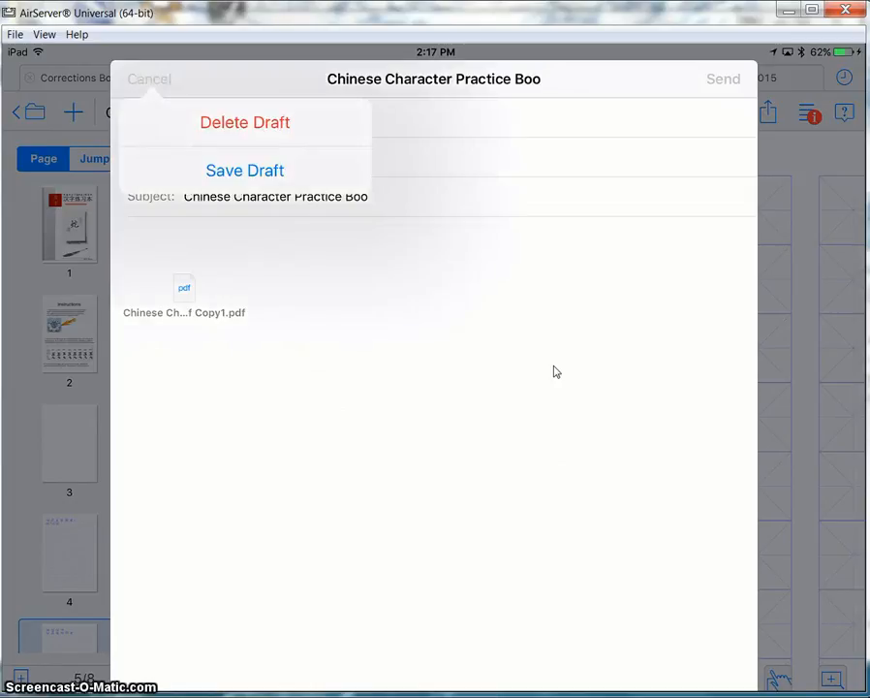
left_click(150, 80)
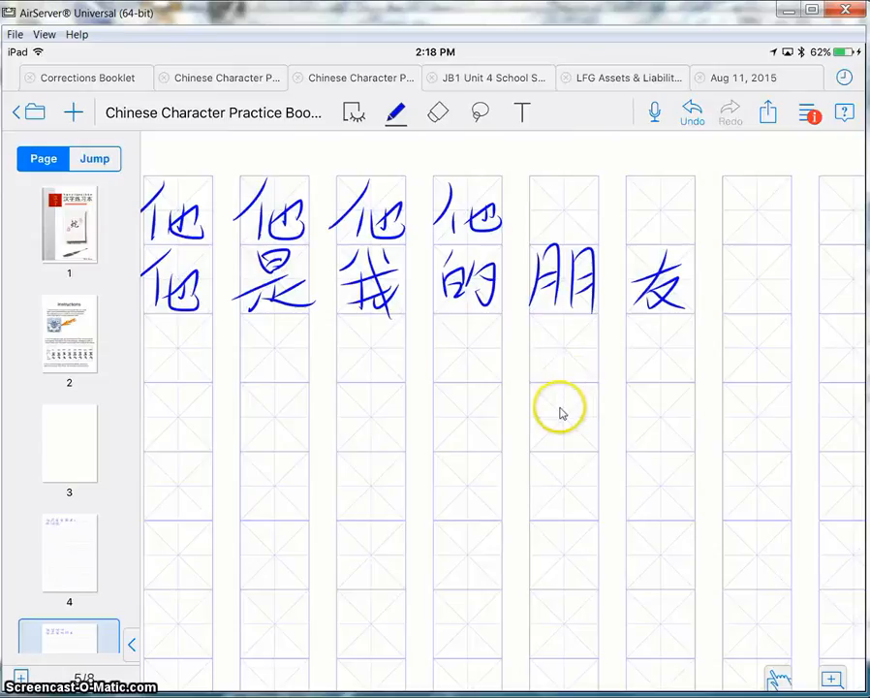
mouse_move(410, 582)
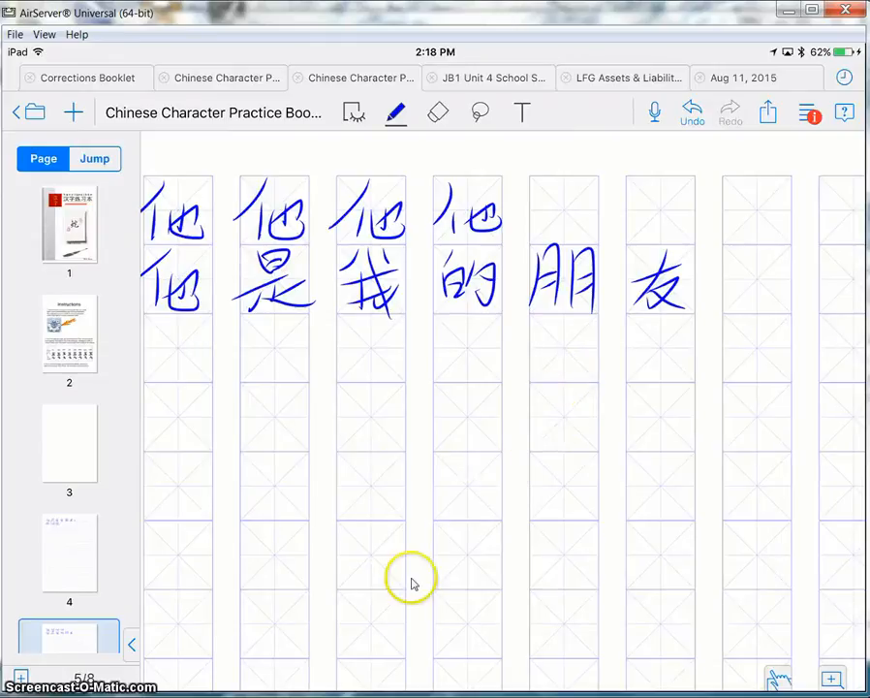